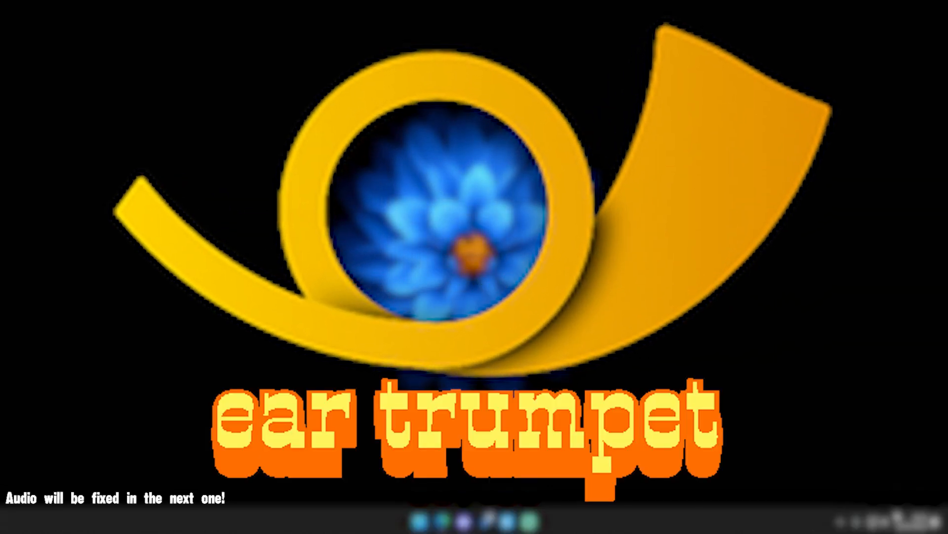
Search 'store' from the Start menu to find Microsoft Store
click(414, 518)
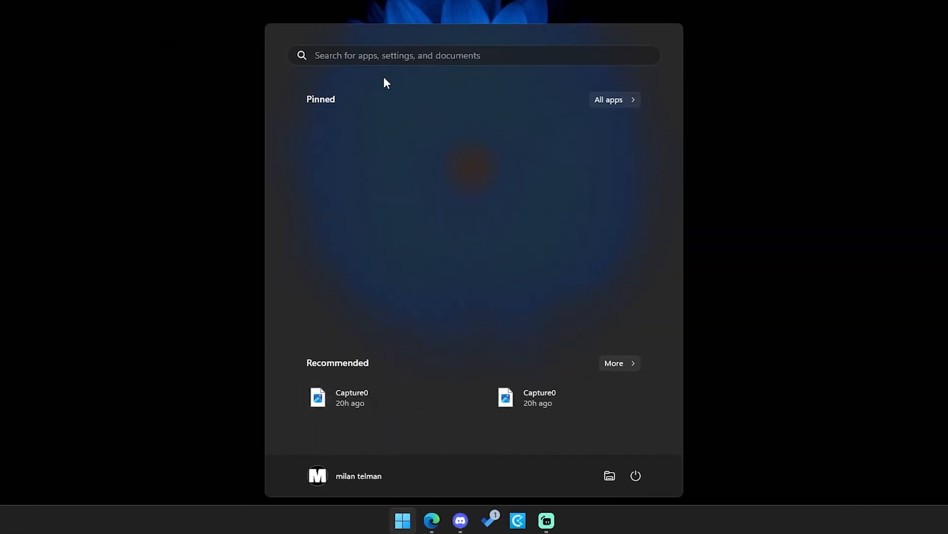
text(store)
text(ear)
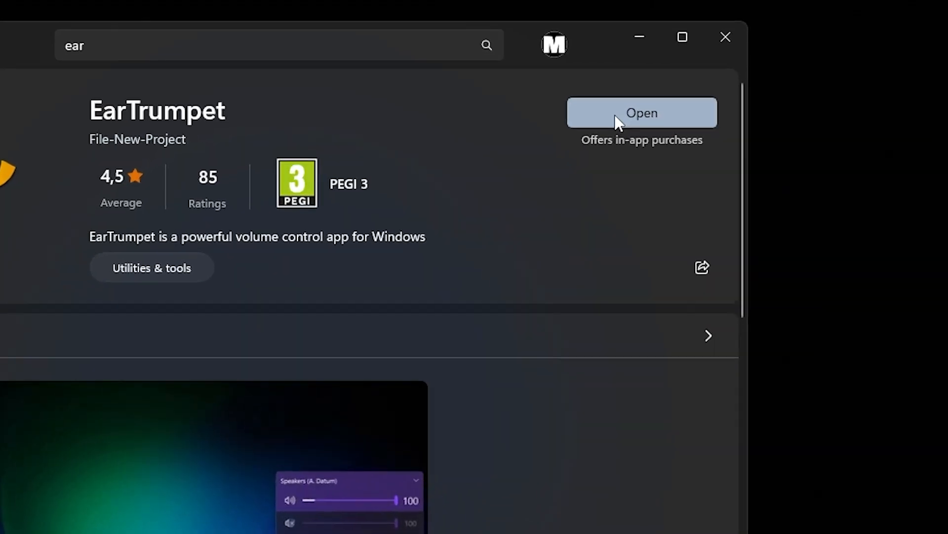
Launch EarTrumpet from its Store page and dismiss its welcome window
click(642, 112)
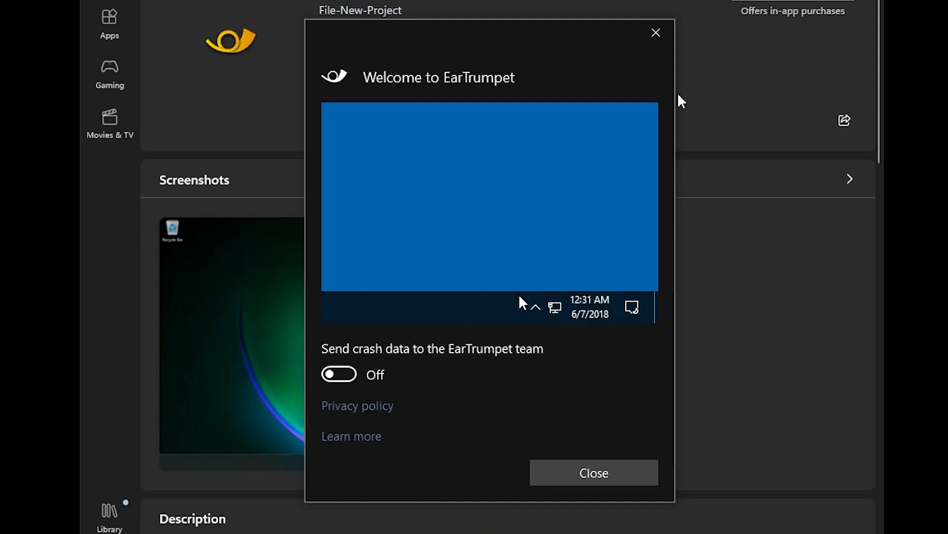
click(536, 307)
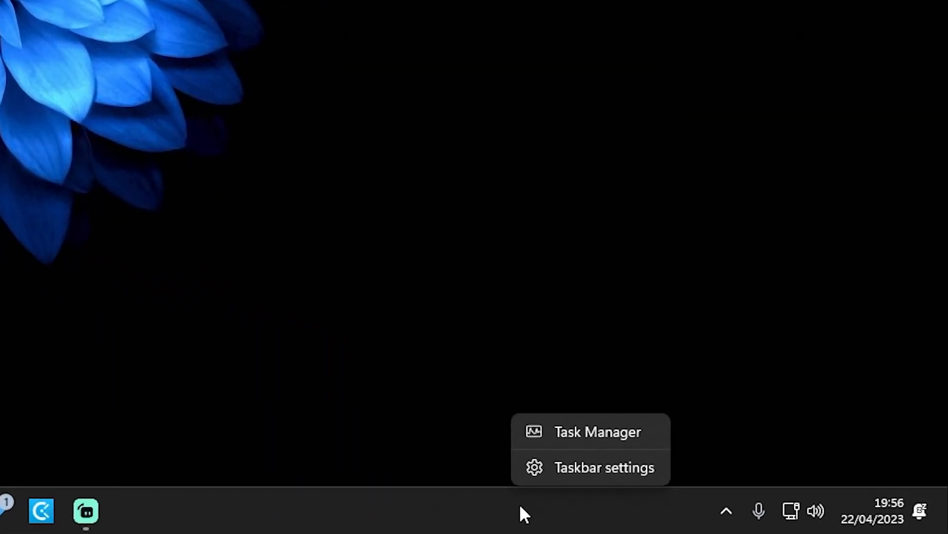
Go to Taskbar settings from the taskbar's right-click menu
click(605, 467)
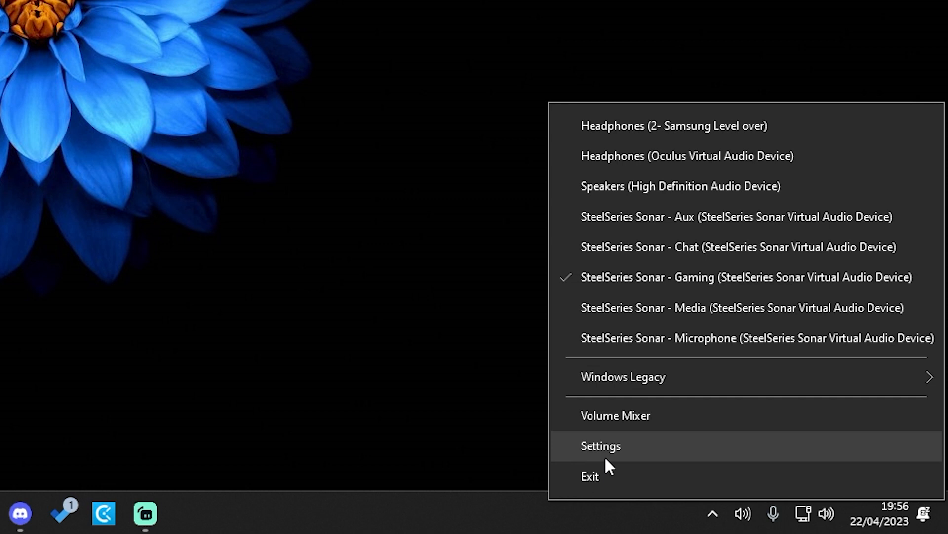
click(600, 446)
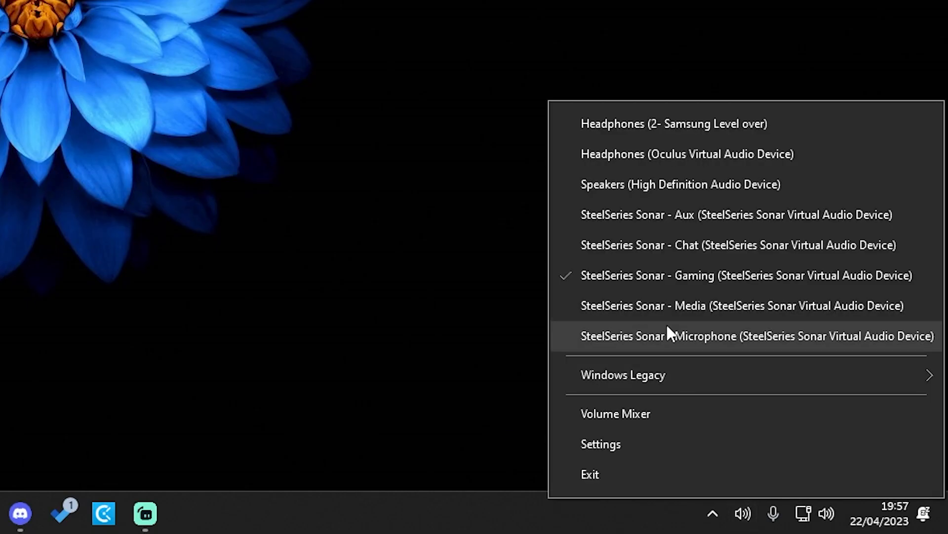
mouse_move(819, 194)
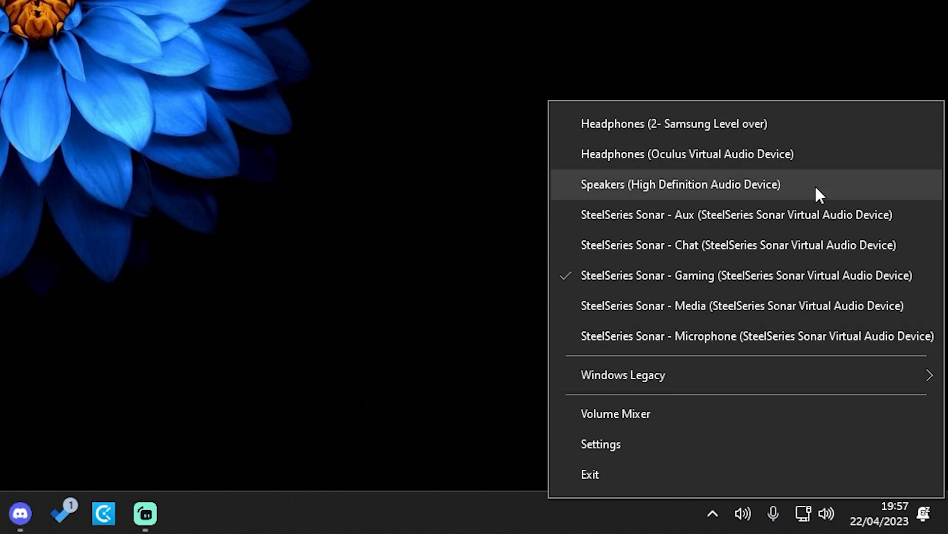